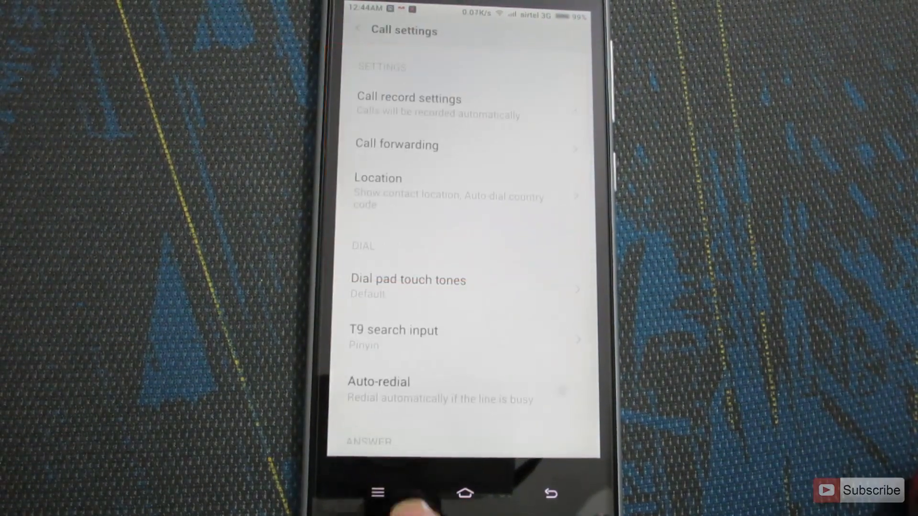
Scroll the Call settings list down toward the Answer section.
scroll("up", 3)
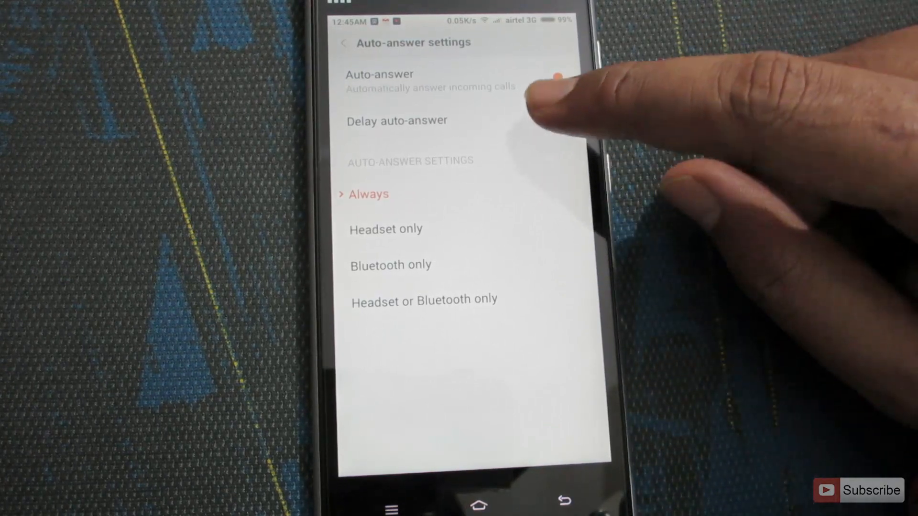
View the Delay auto-answer choices (No delay, 3, 5, 10 seconds) and dismiss them.
left_click(396, 121)
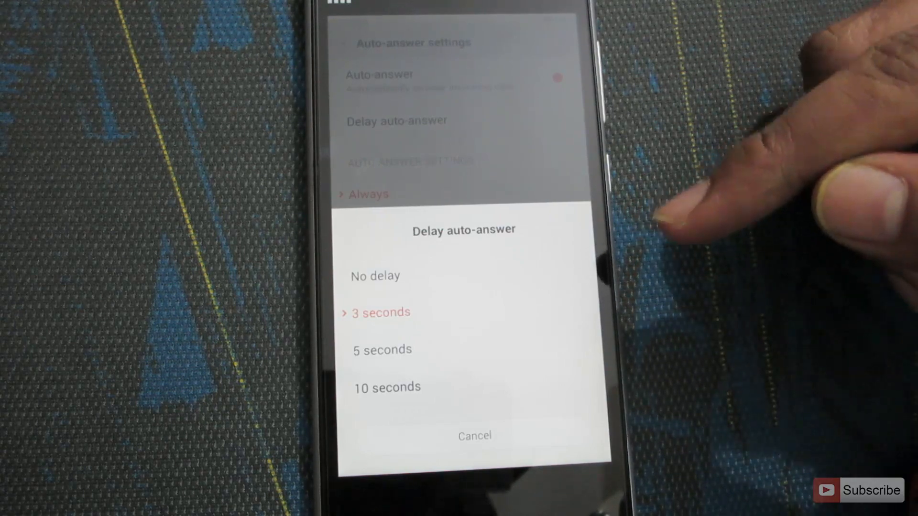
left_click(475, 436)
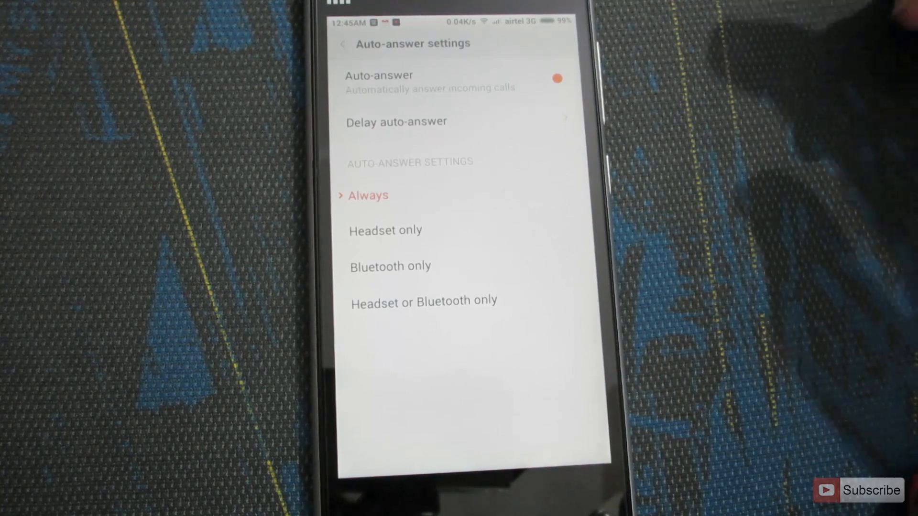
Set auto-answer to Headset or Bluetooth only, then switch auto-answer off.
left_click(423, 300)
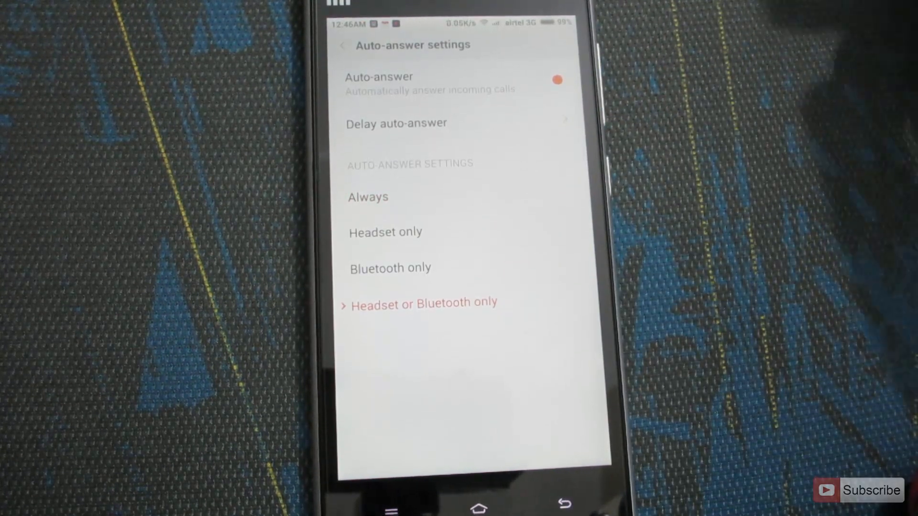
left_click(555, 81)
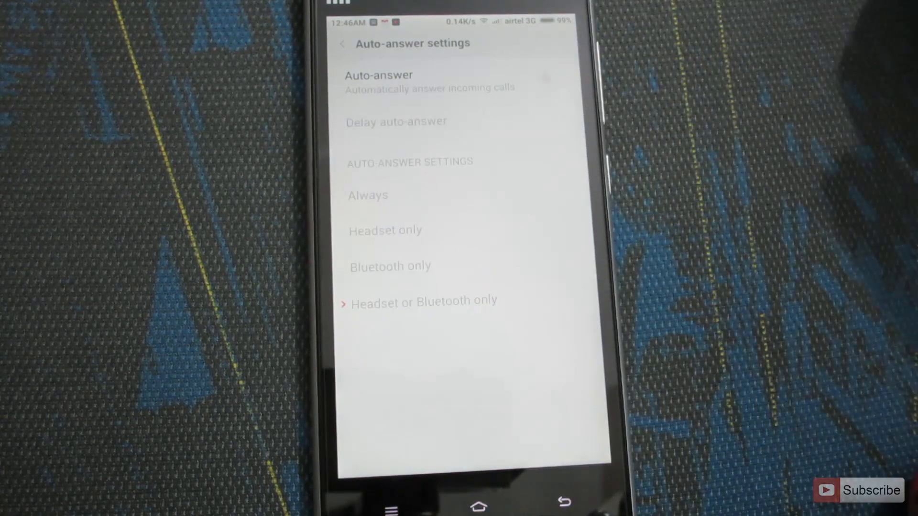